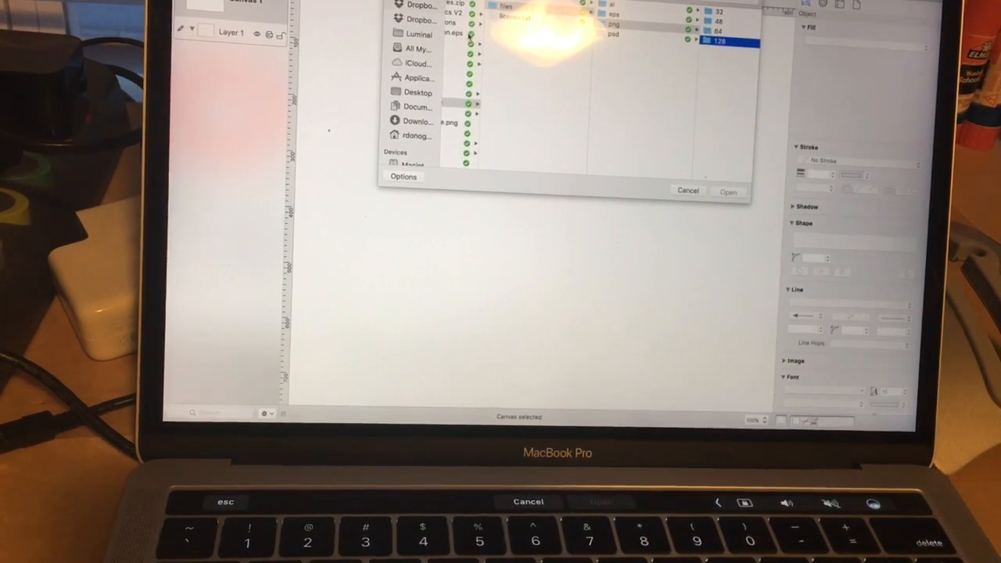
Cancel the Open dialog to return to the empty drawing canvas
left_click(688, 191)
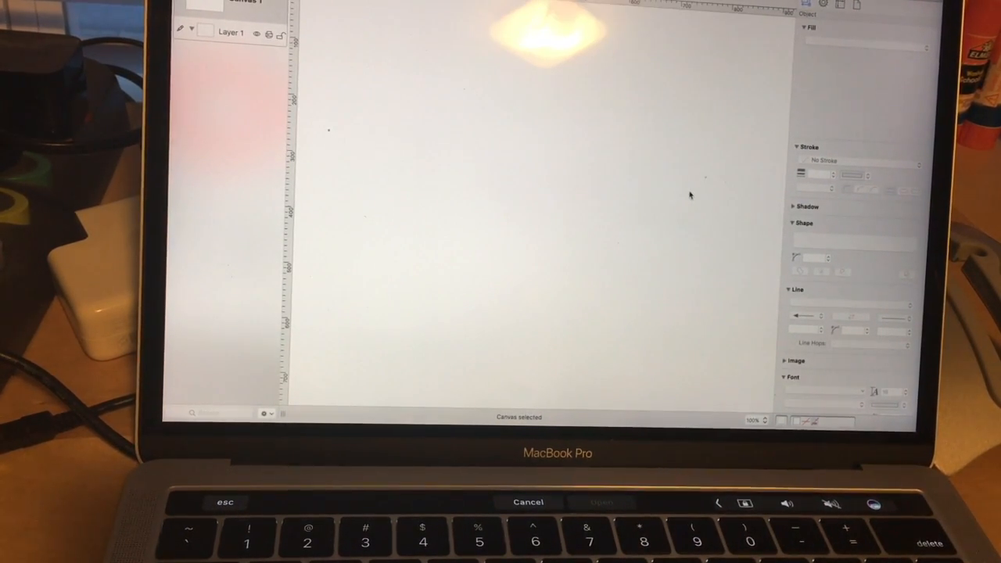